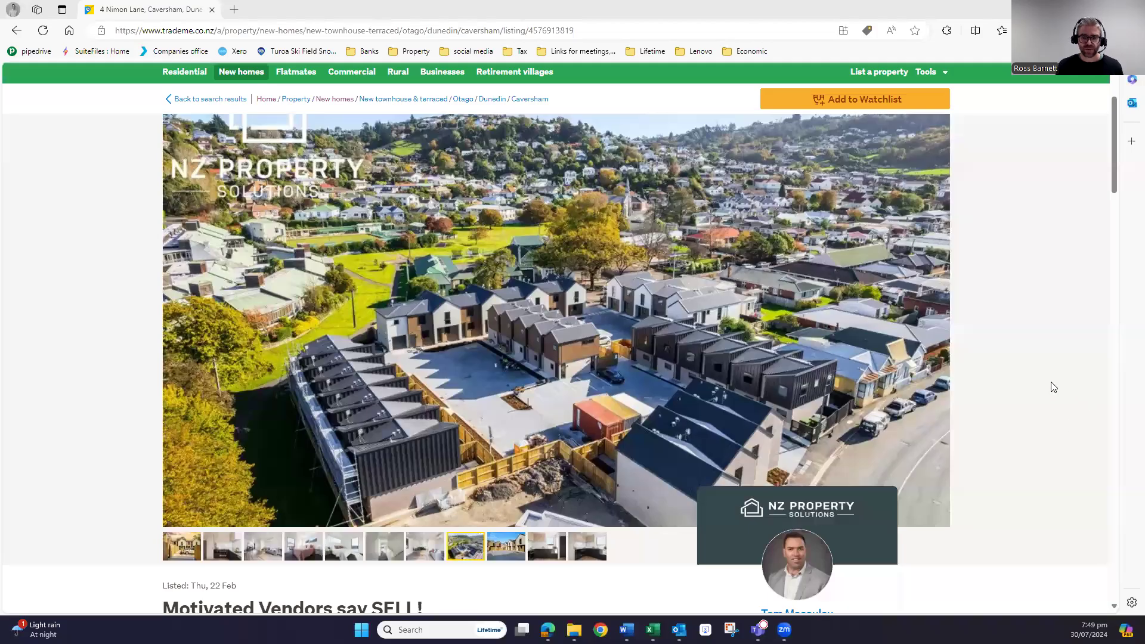
# Scroll the 4 Nimon Lane listing down to the price, bedrooms, bathrooms and features.
pyautogui.scroll(-3)
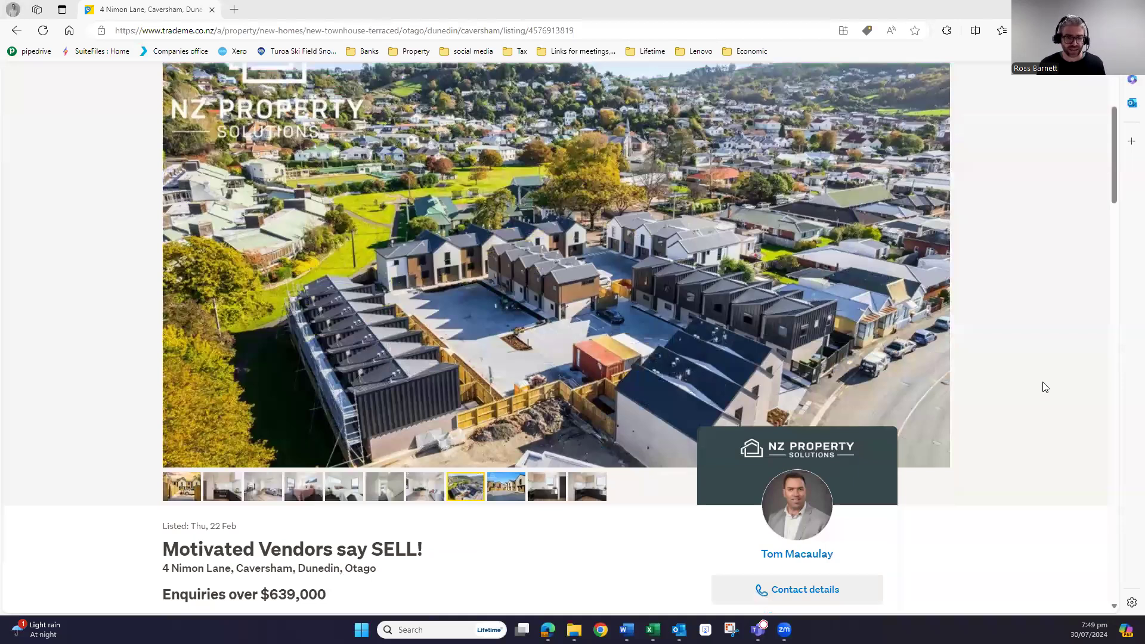
pyautogui.moveTo(453, 585)
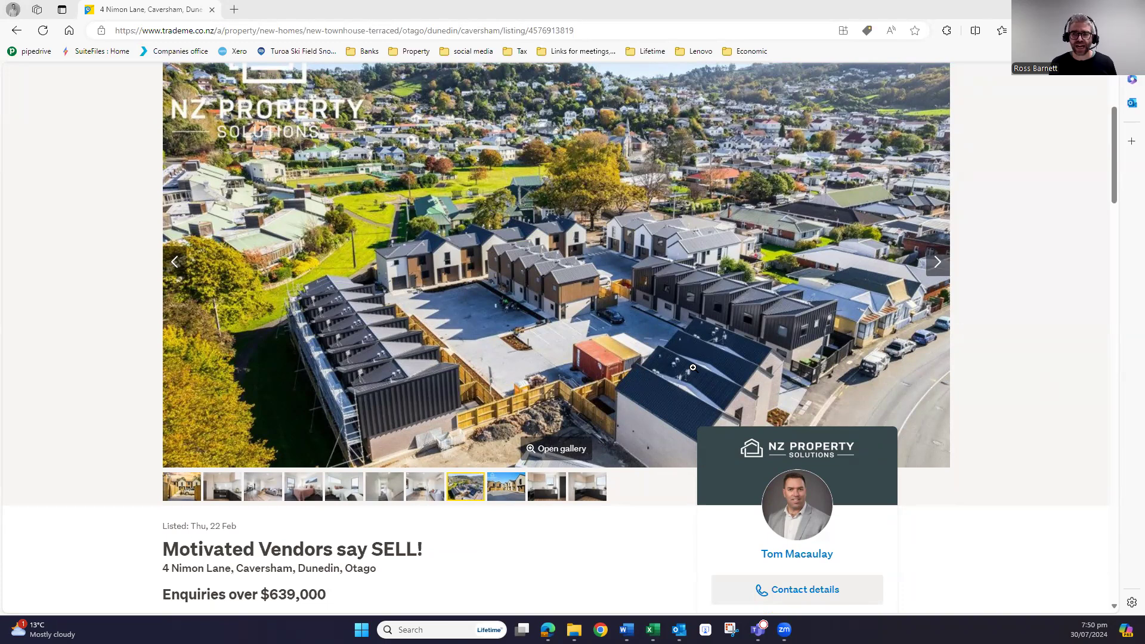
pyautogui.moveTo(598, 357)
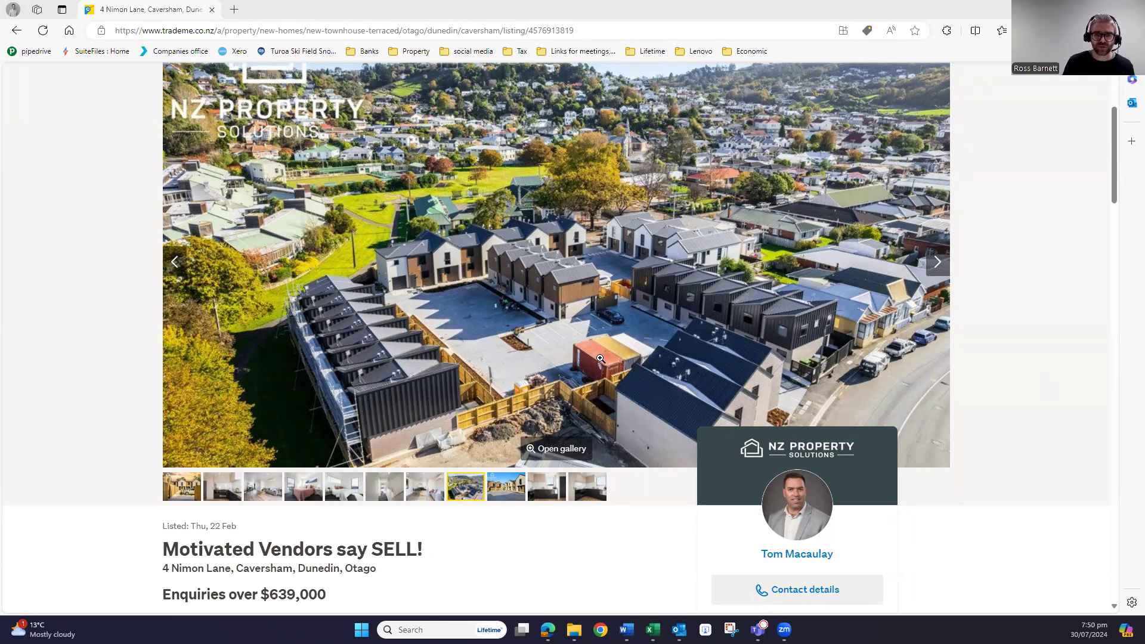
pyautogui.moveTo(565, 387)
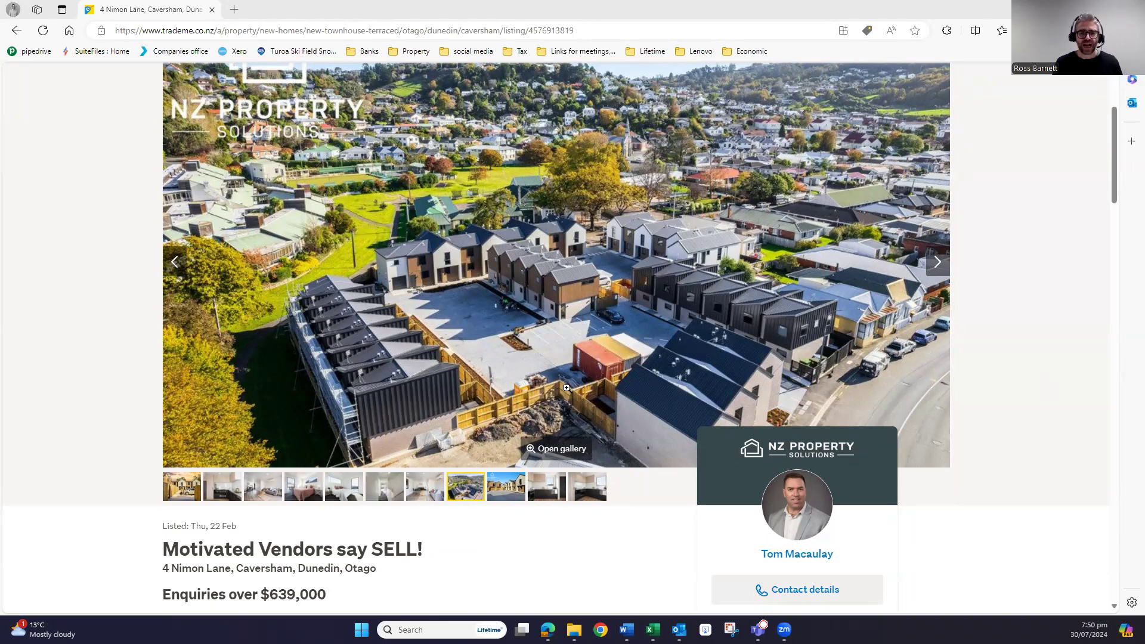
pyautogui.moveTo(415, 299)
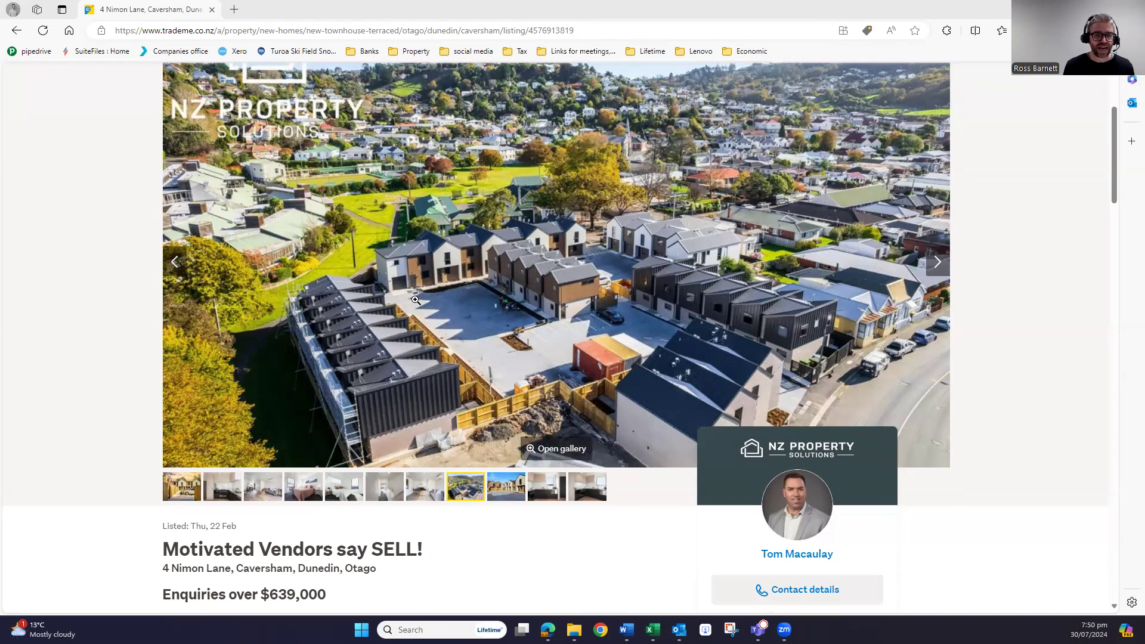
pyautogui.scroll(-3)
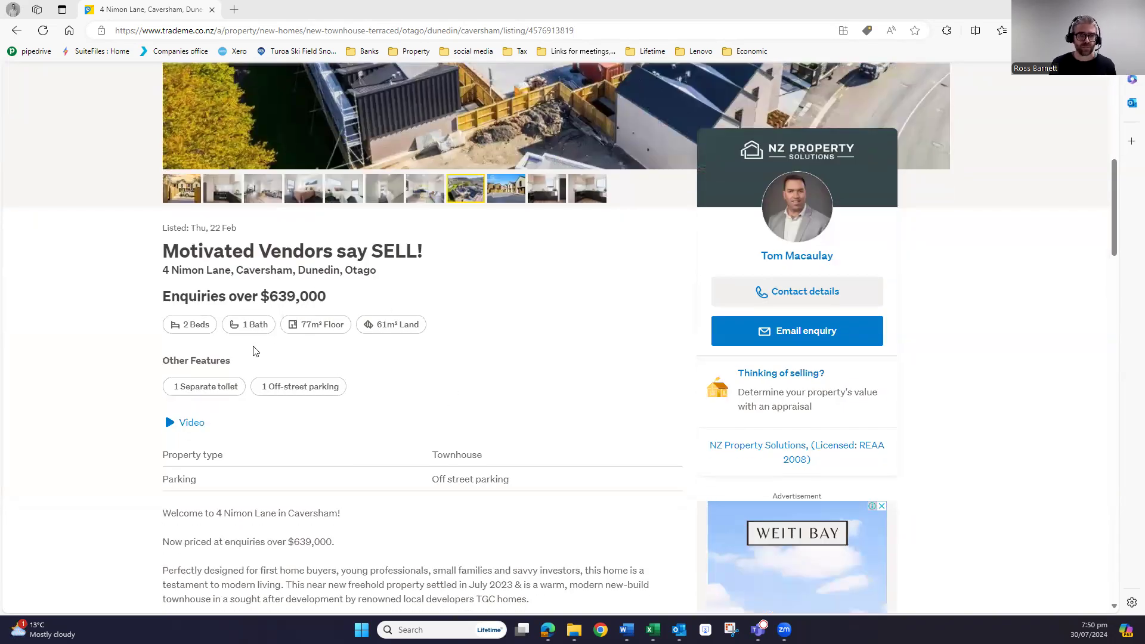
pyautogui.moveTo(336, 369)
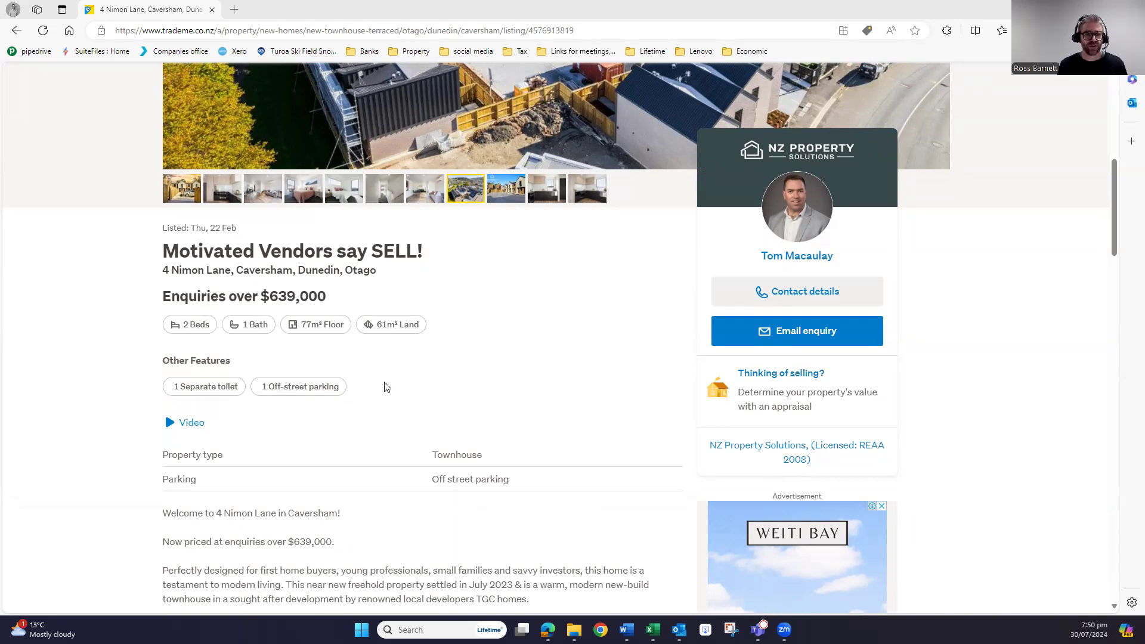
pyautogui.scroll(-3)
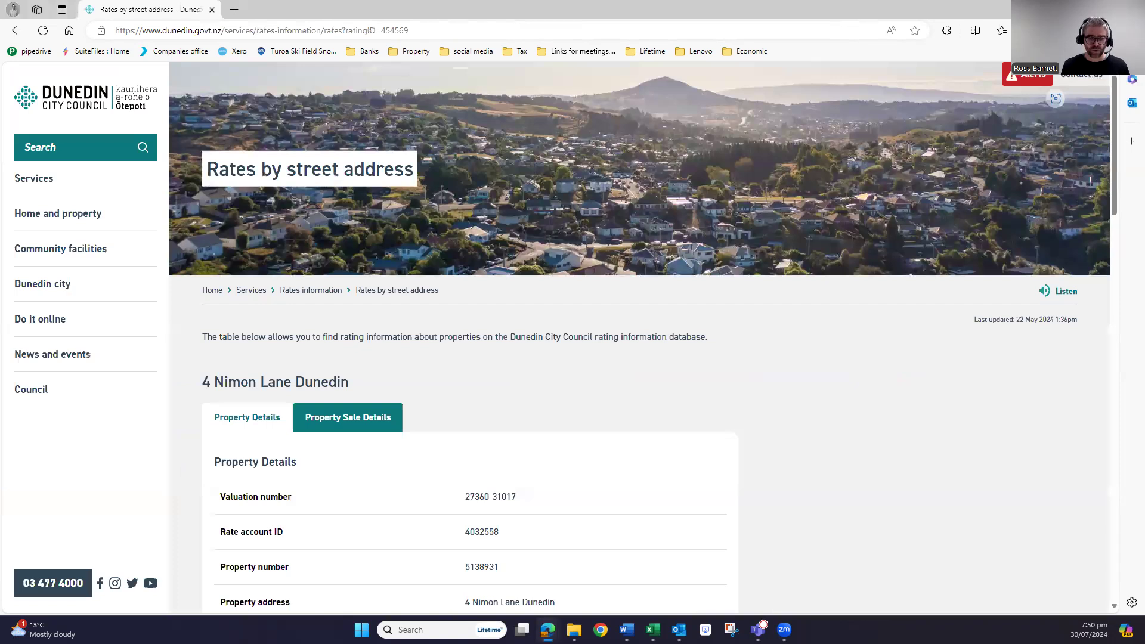
# Scroll the council rates page down to the 2025 Rates Levied table totalling $3,295.51.
pyautogui.scroll(-3)
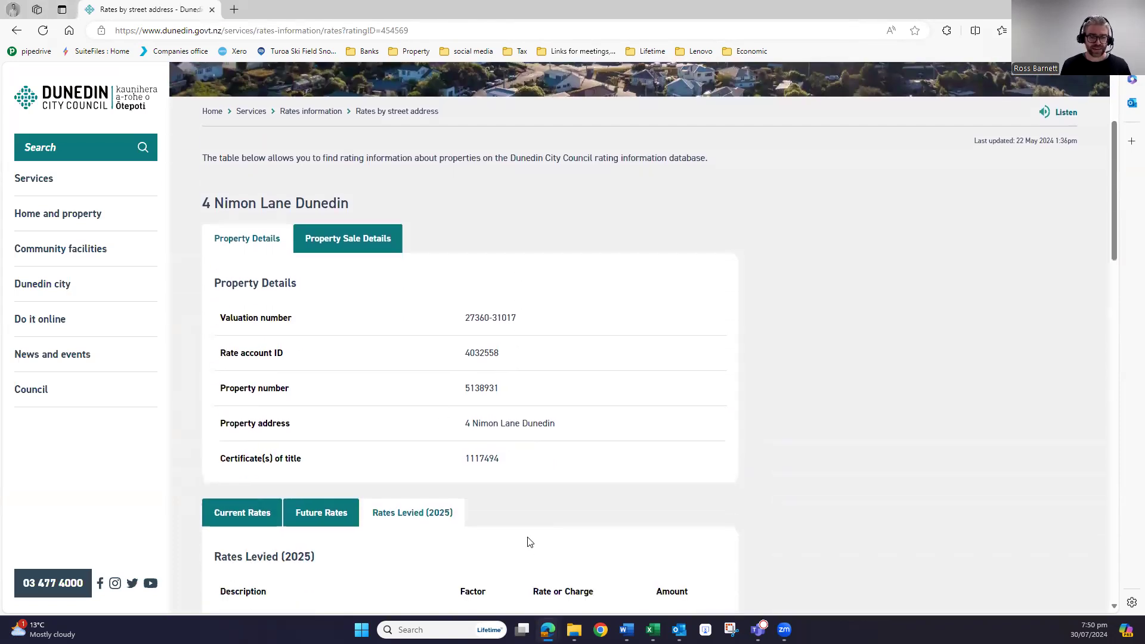
pyautogui.scroll(-3)
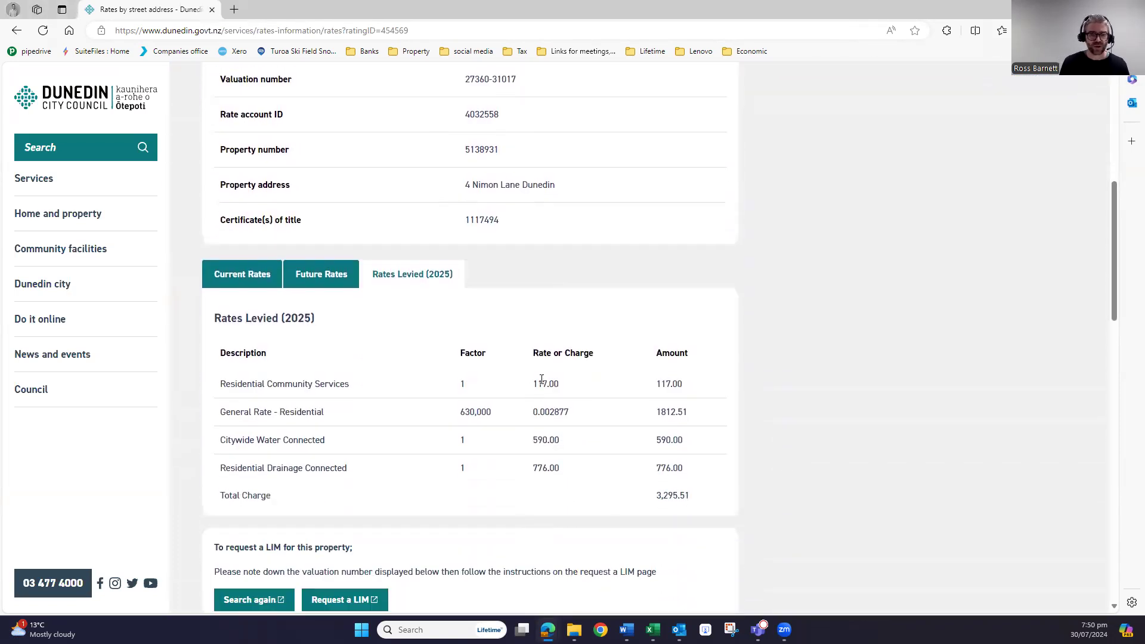
pyautogui.moveTo(671, 521)
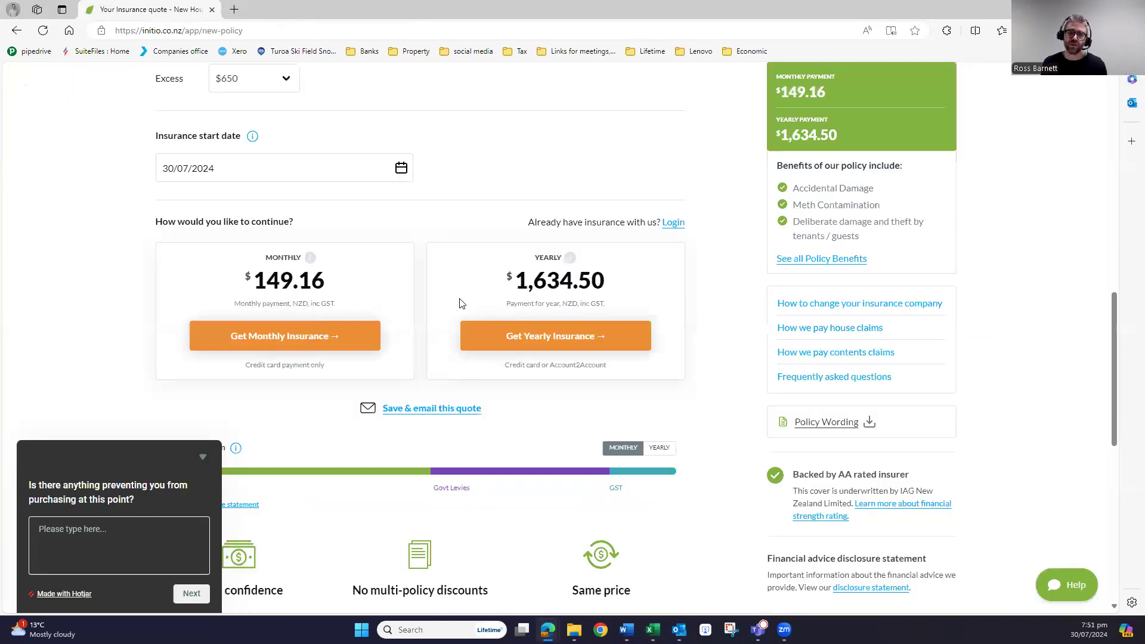
pyautogui.moveTo(453, 337)
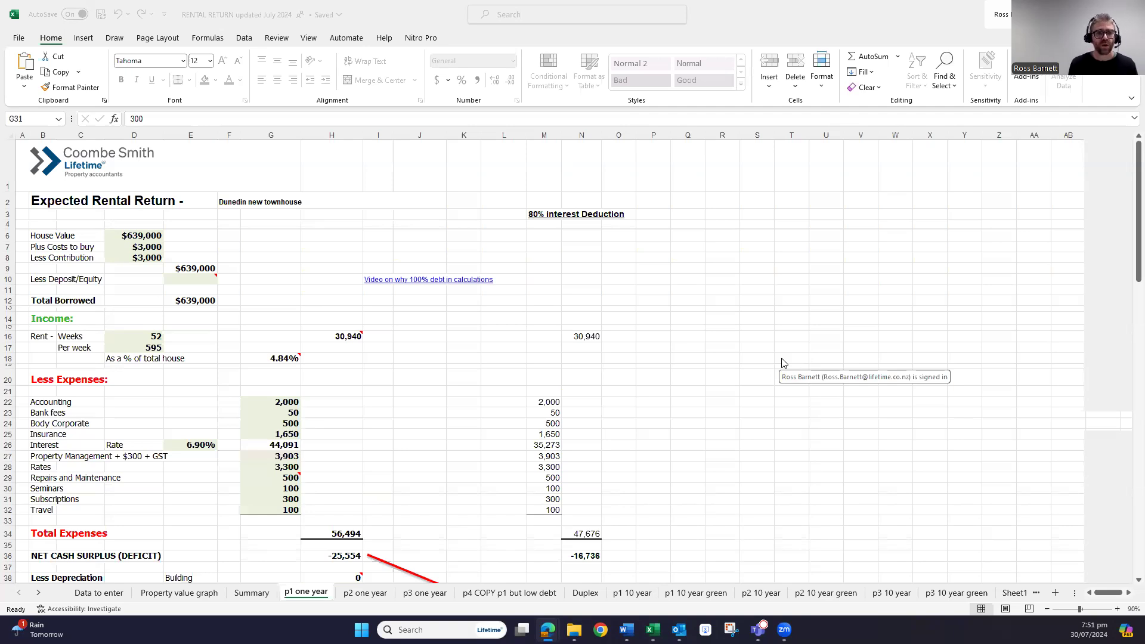
pyautogui.moveTo(687, 339)
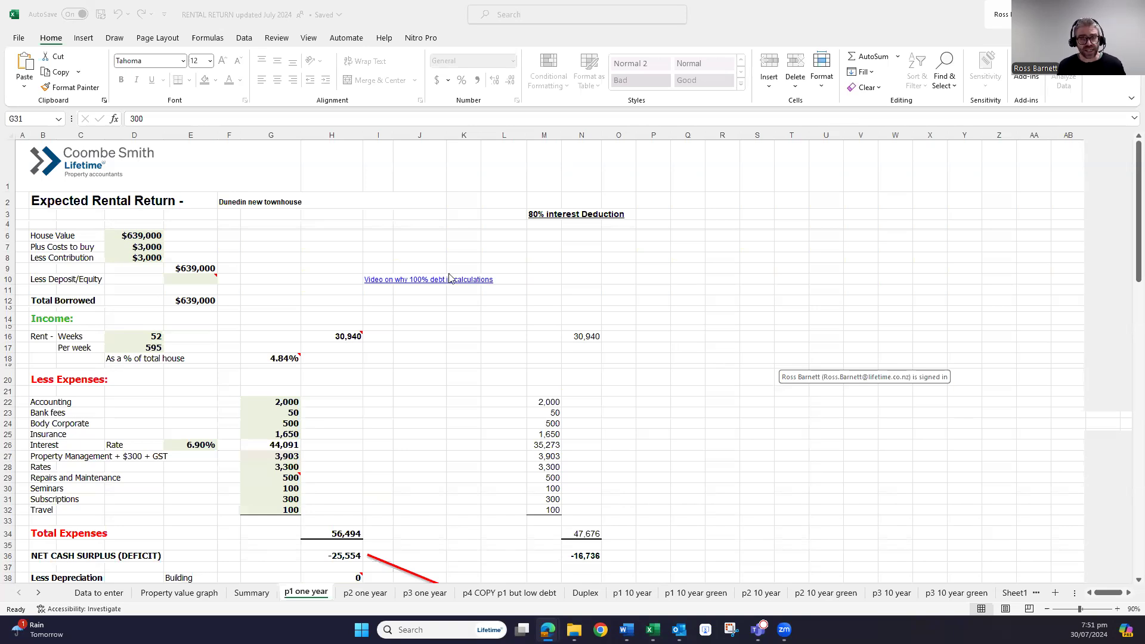
pyautogui.moveTo(128, 285)
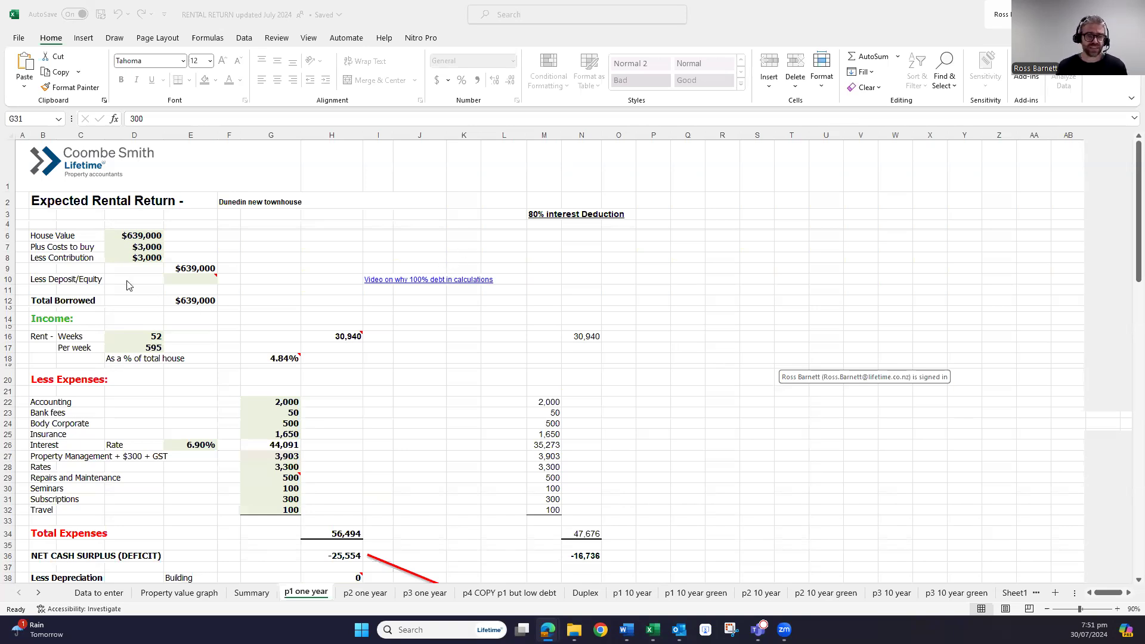
# Review the $639,000 house value in D6 and the 52 rent weeks in D16.
pyautogui.click(134, 235)
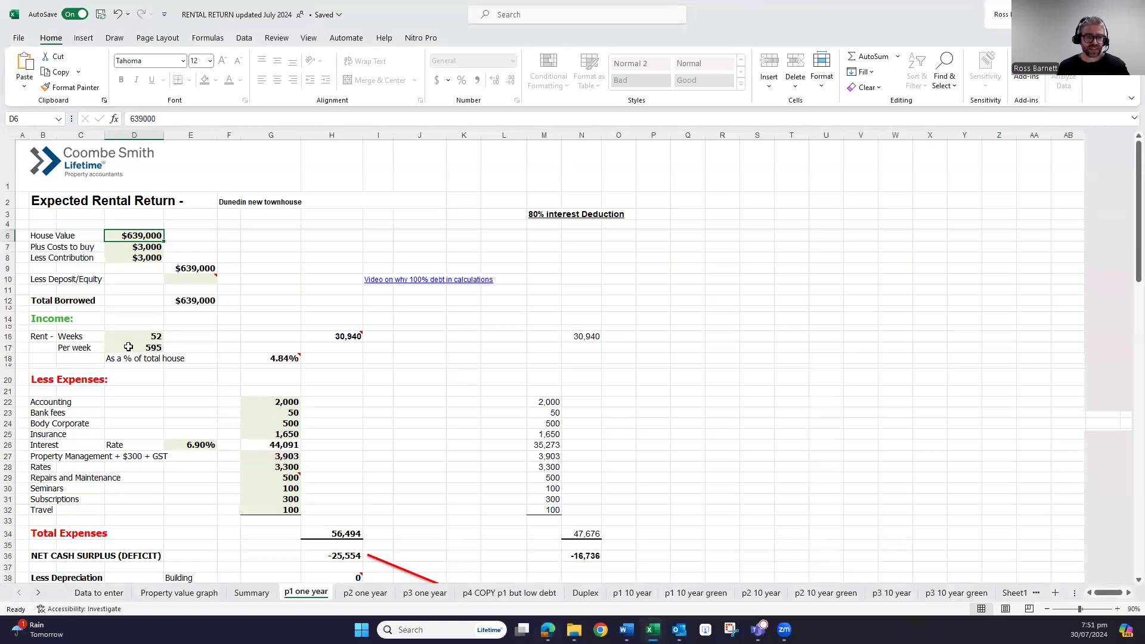
pyautogui.click(134, 337)
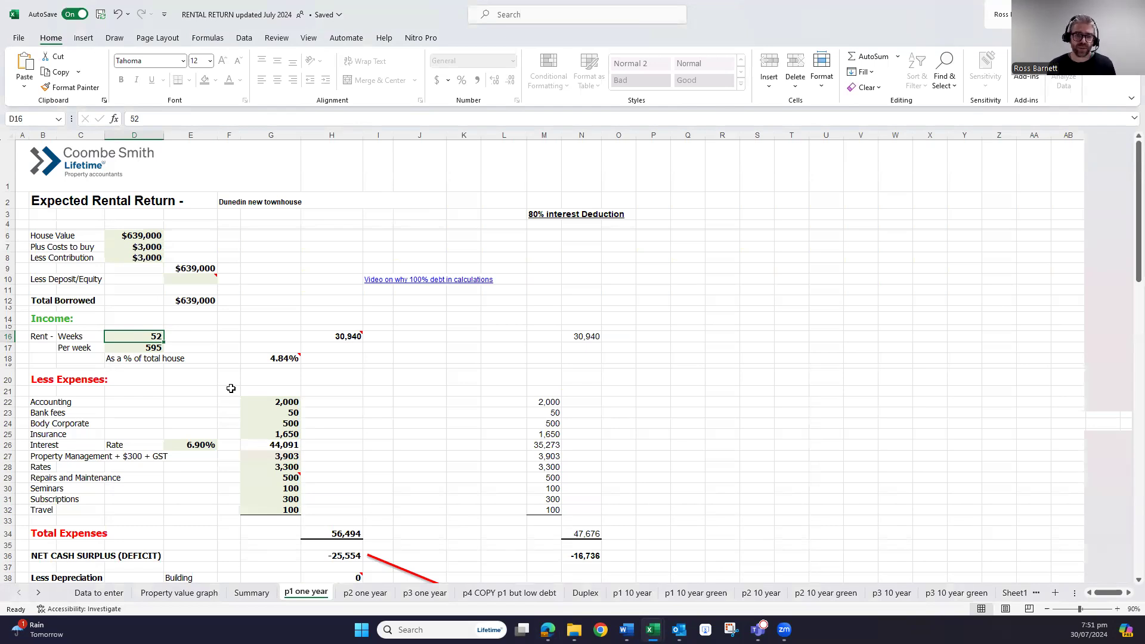
pyautogui.moveTo(305, 372)
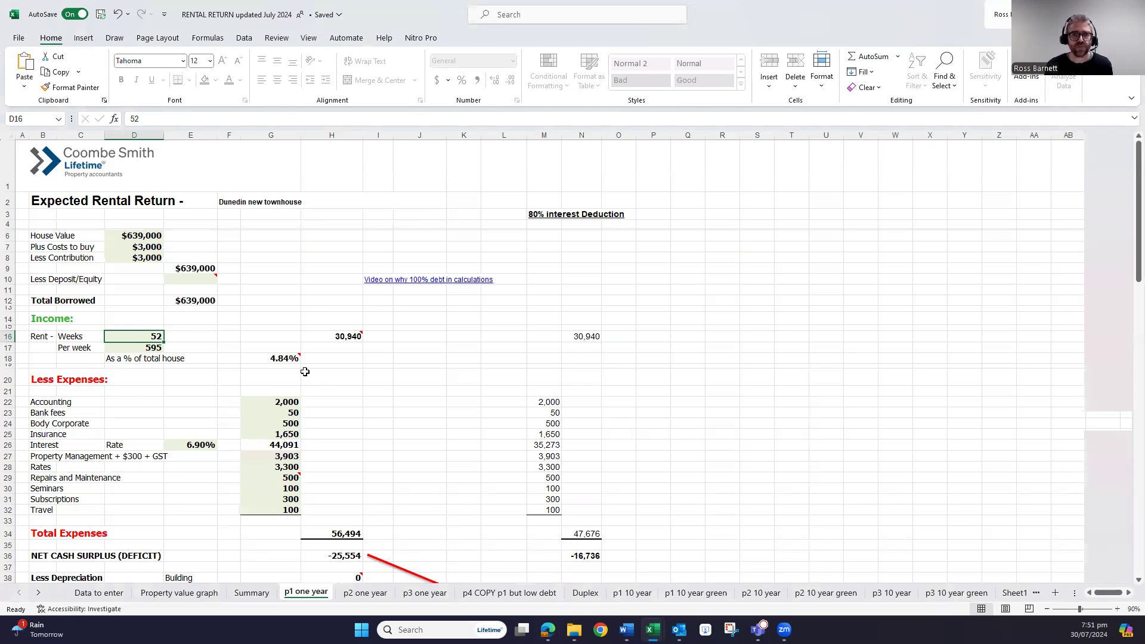
pyautogui.moveTo(367, 319)
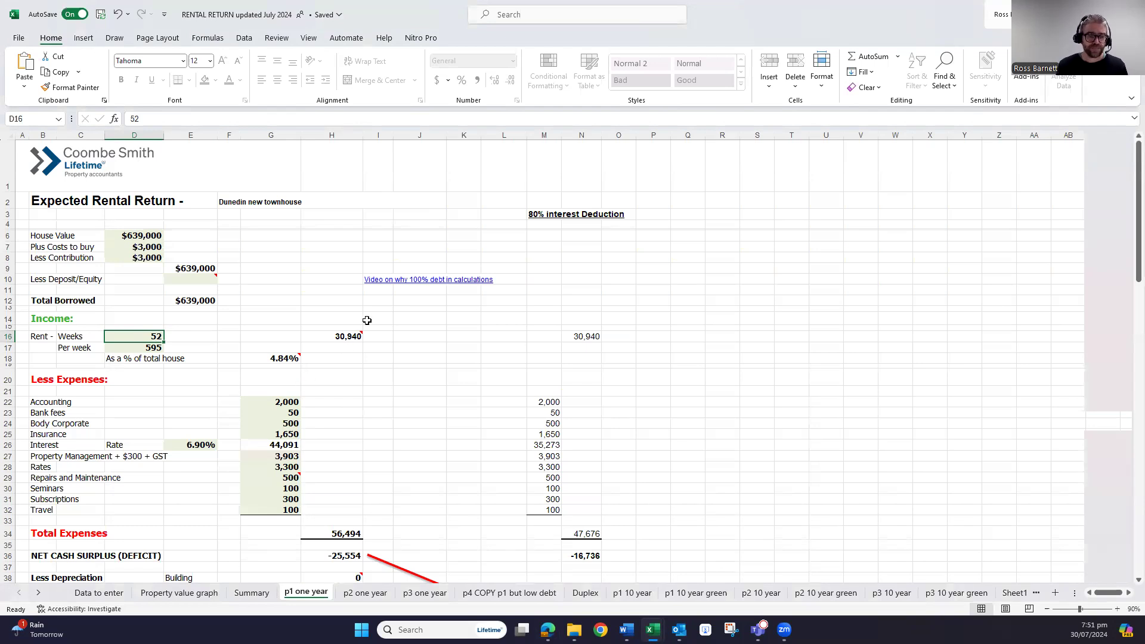
pyautogui.moveTo(368, 329)
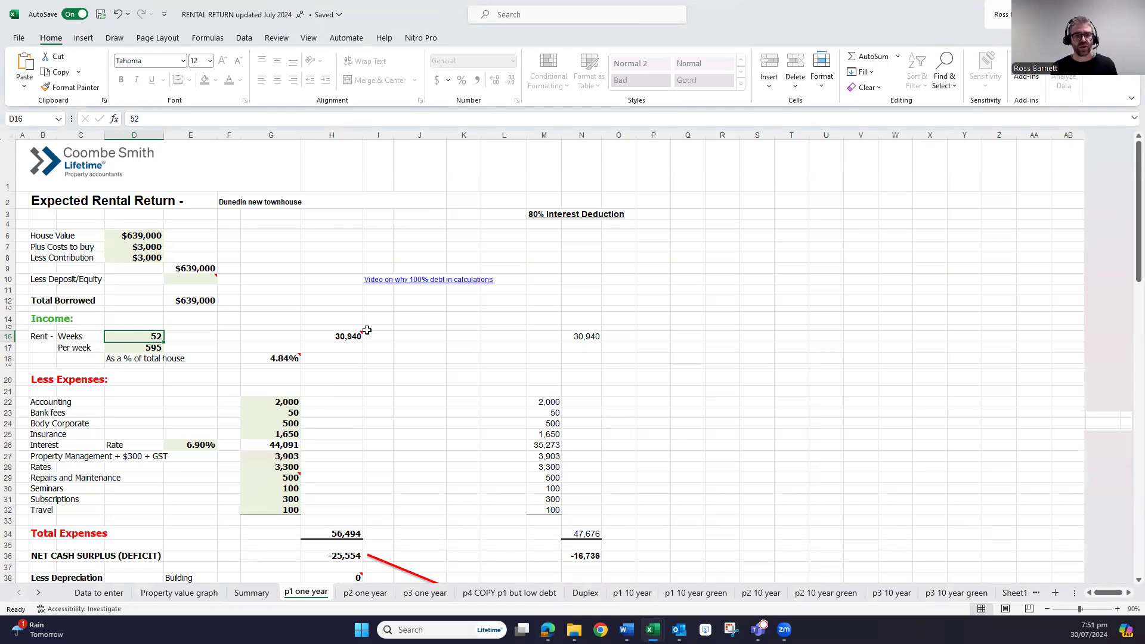
pyautogui.moveTo(355, 410)
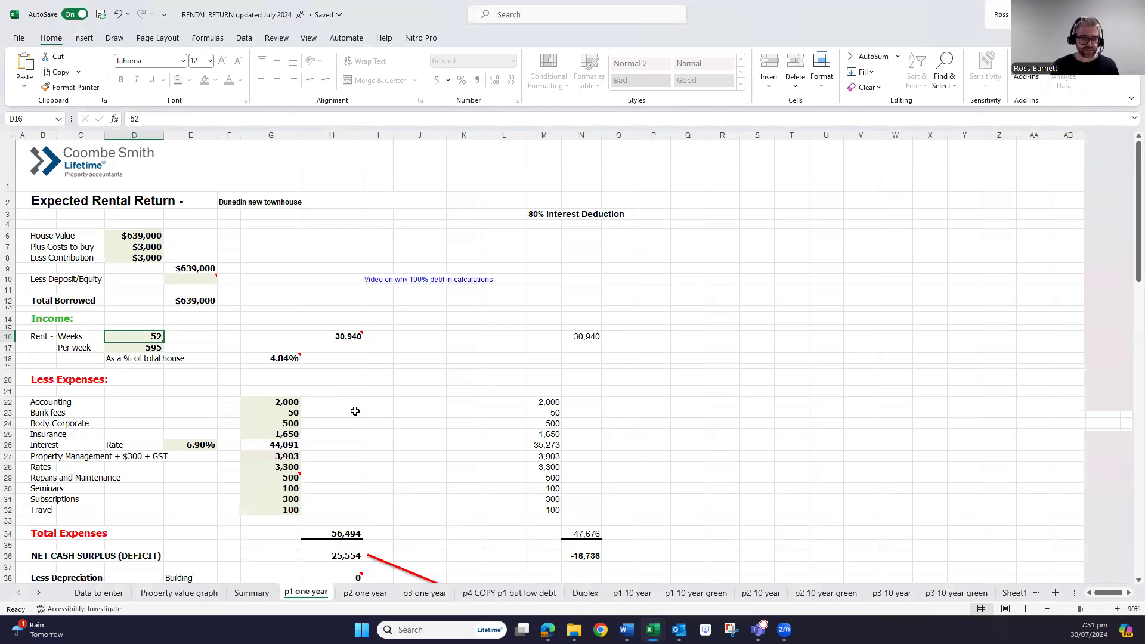
pyautogui.moveTo(294, 423)
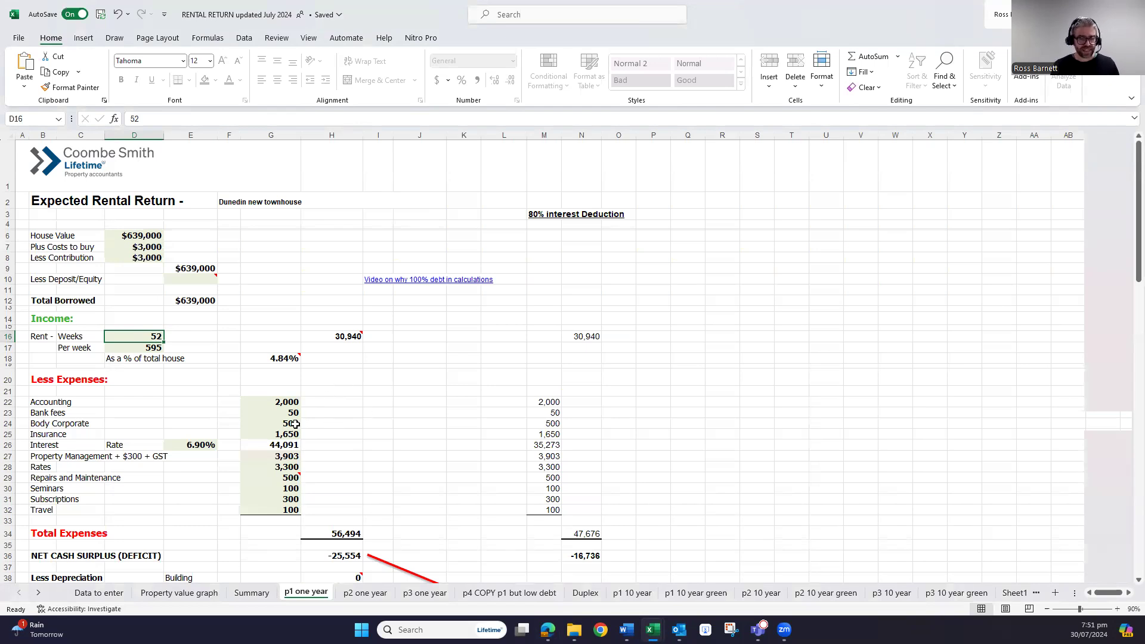
pyautogui.click(270, 423)
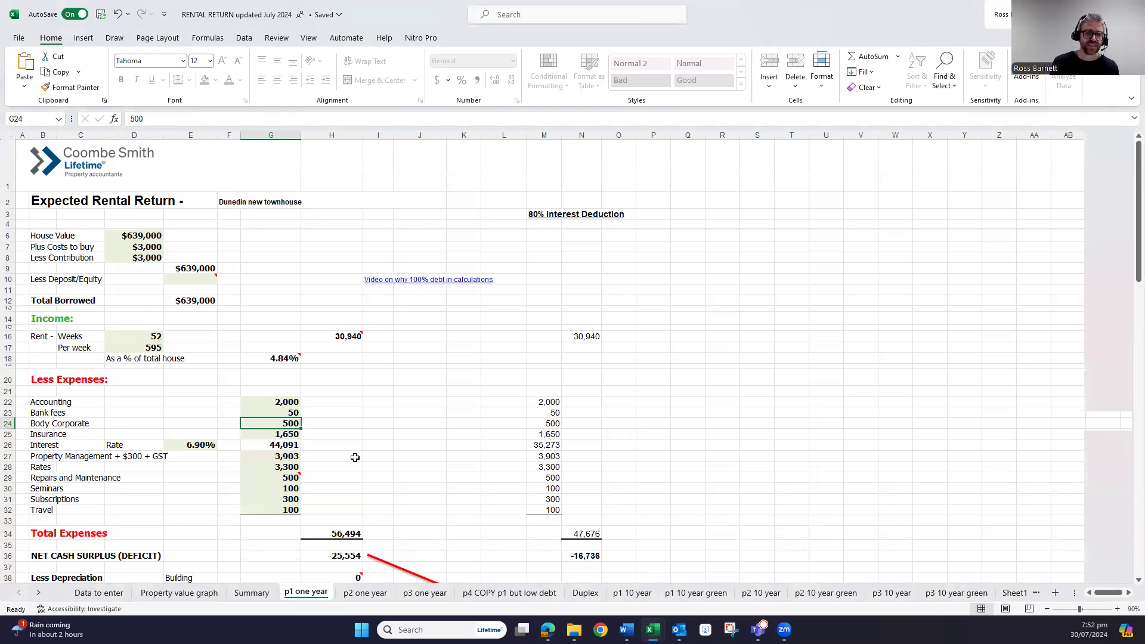
pyautogui.click(271, 434)
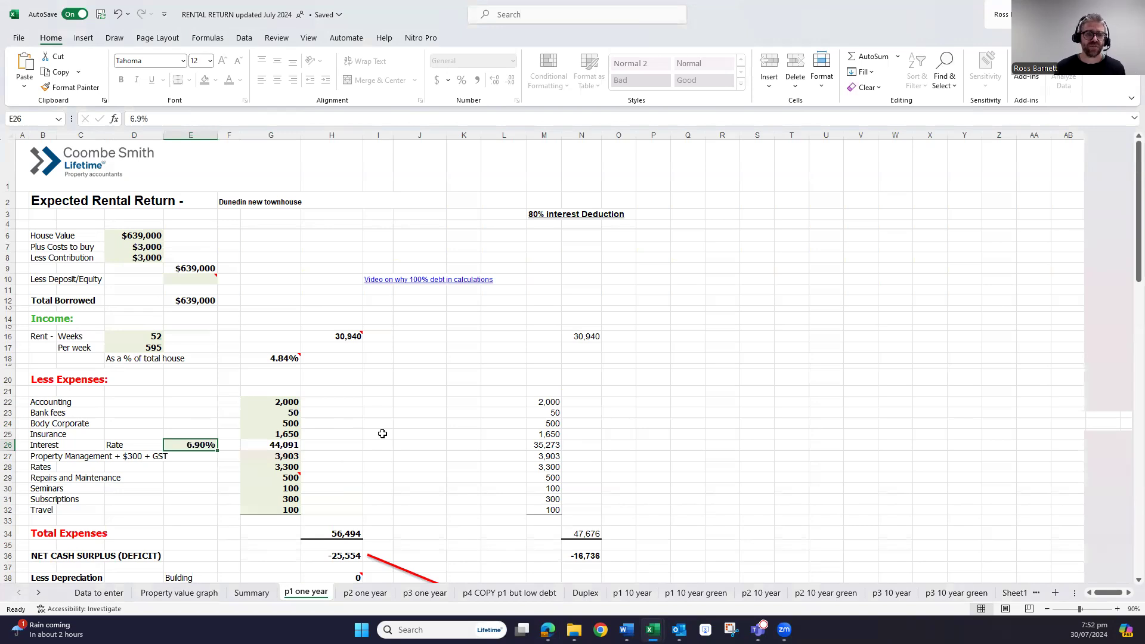
pyautogui.click(271, 455)
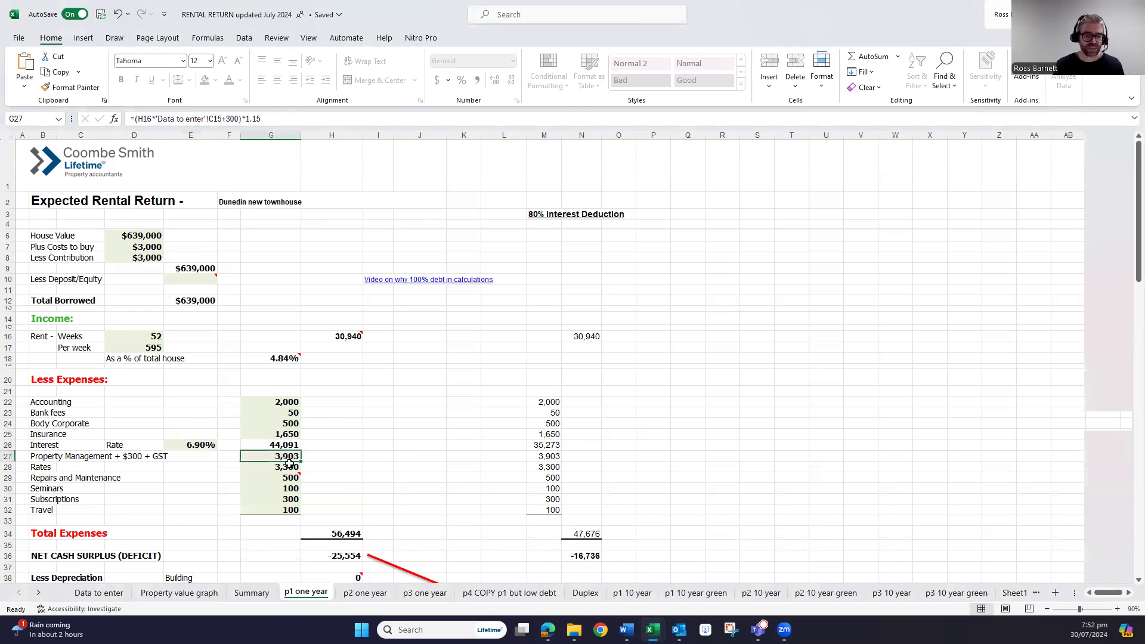
pyautogui.click(271, 466)
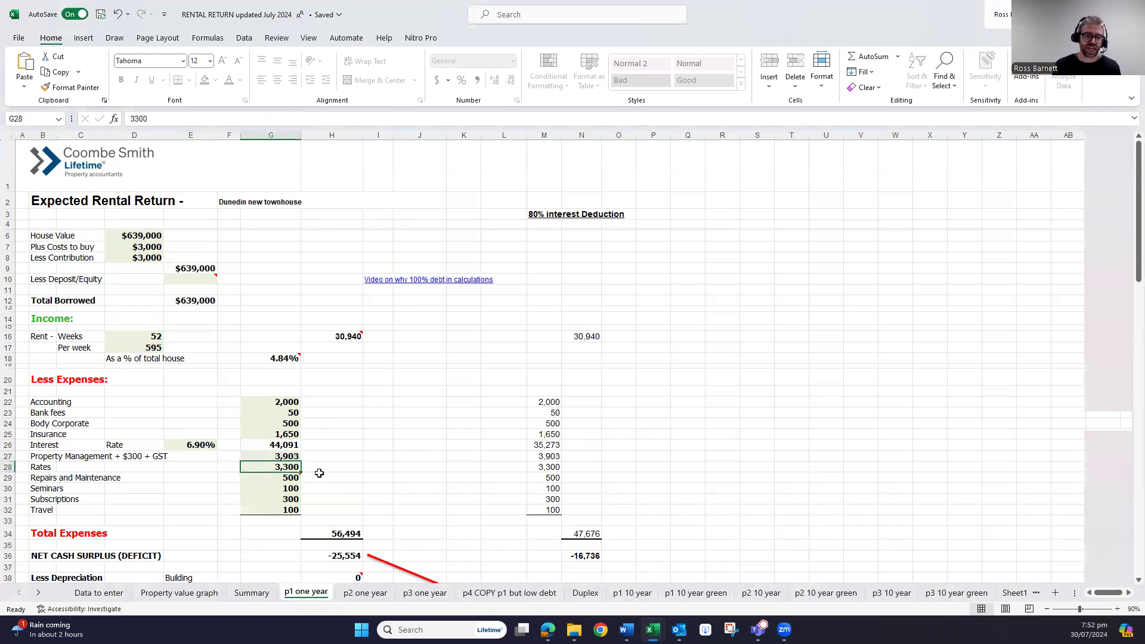
pyautogui.click(270, 477)
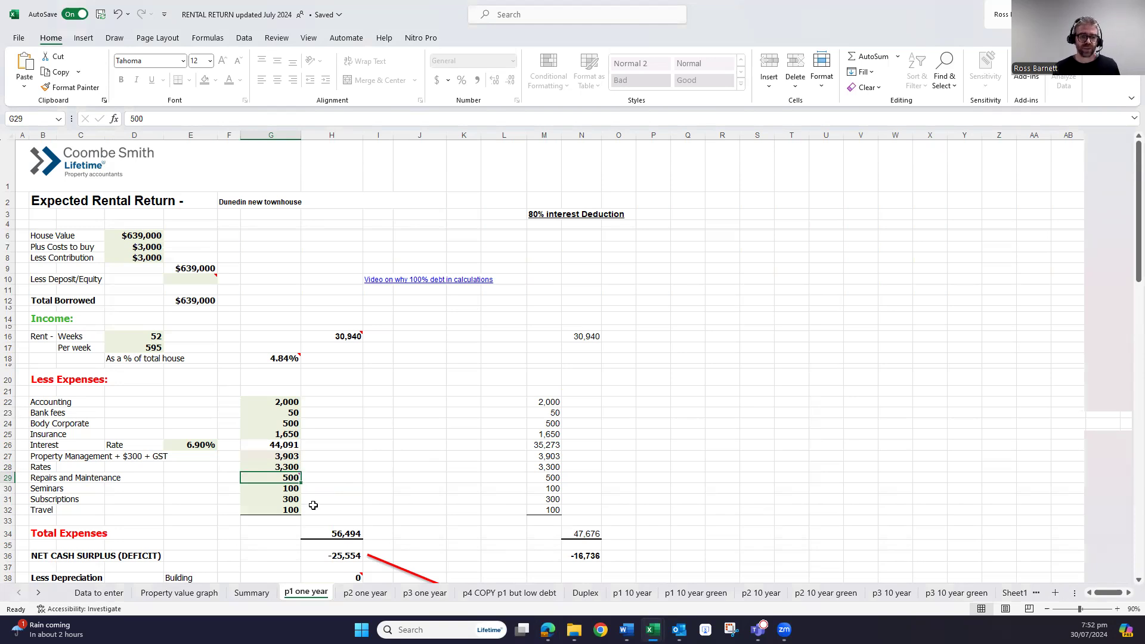
pyautogui.click(271, 509)
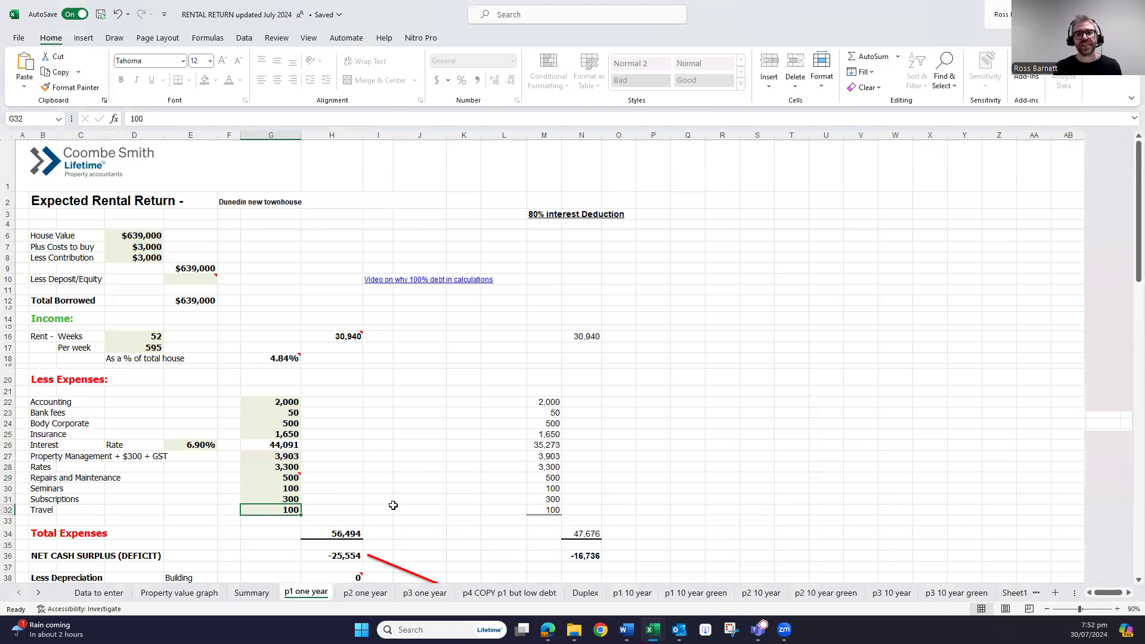
pyautogui.moveTo(315, 317)
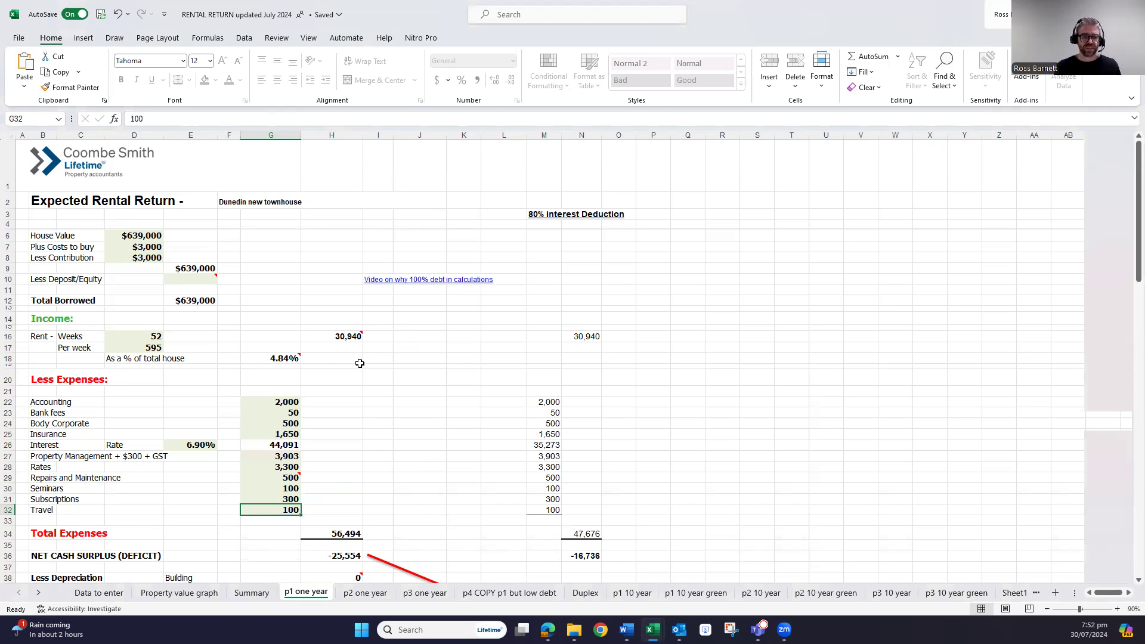
pyautogui.moveTo(374, 547)
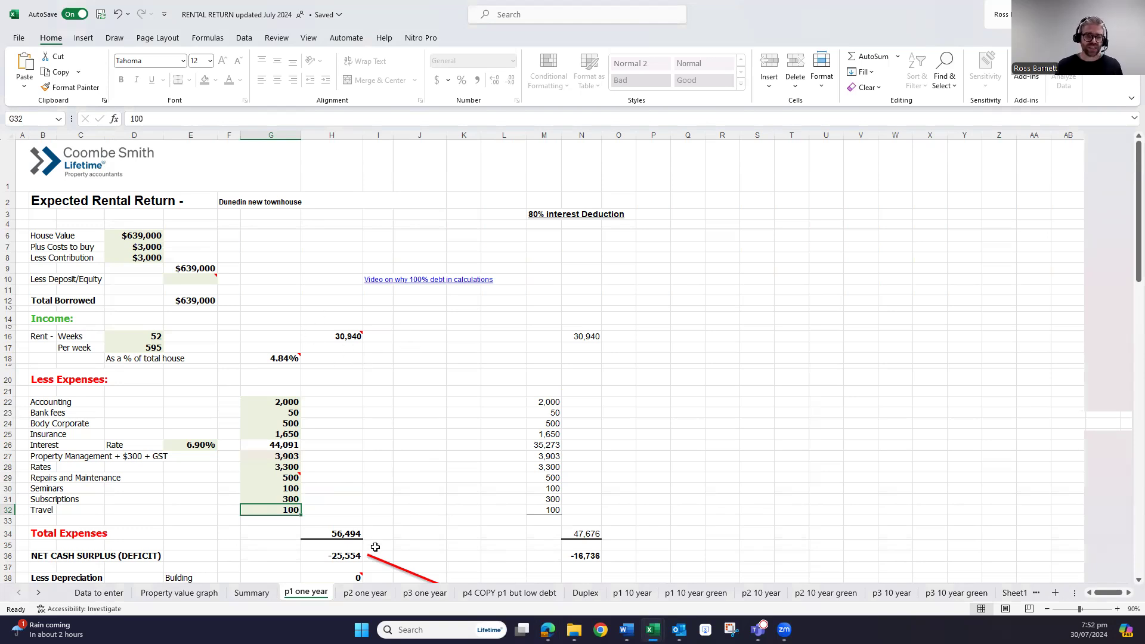
pyautogui.moveTo(458, 553)
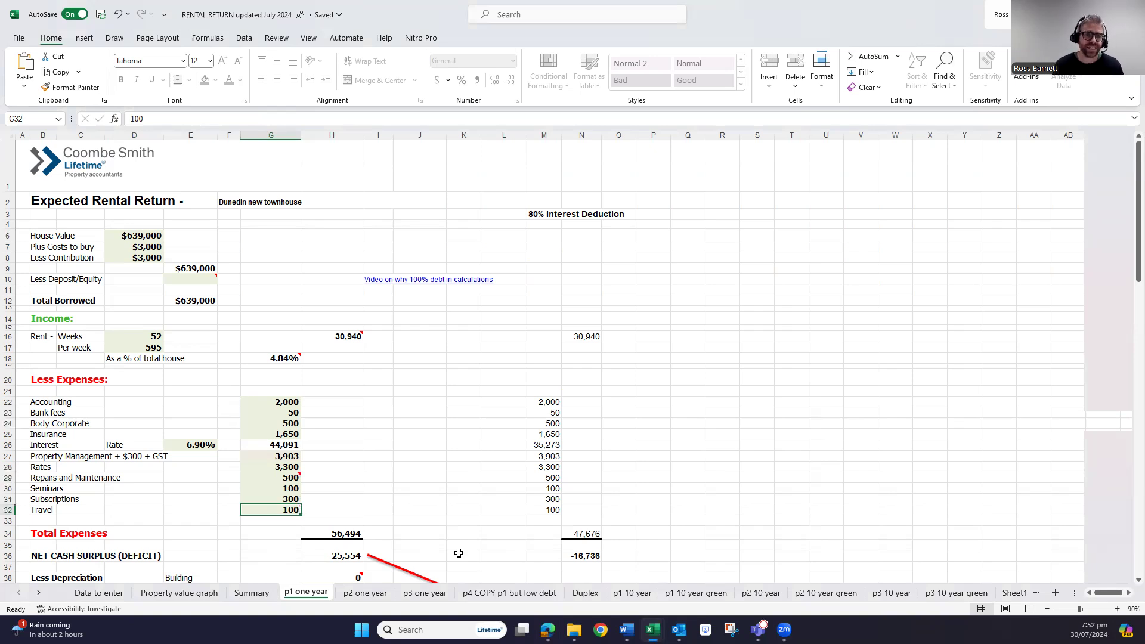
# On the Summary sheet, circle B31:B34 in red ink and select the 2024-2026 results in C43:E43.
pyautogui.click(252, 592)
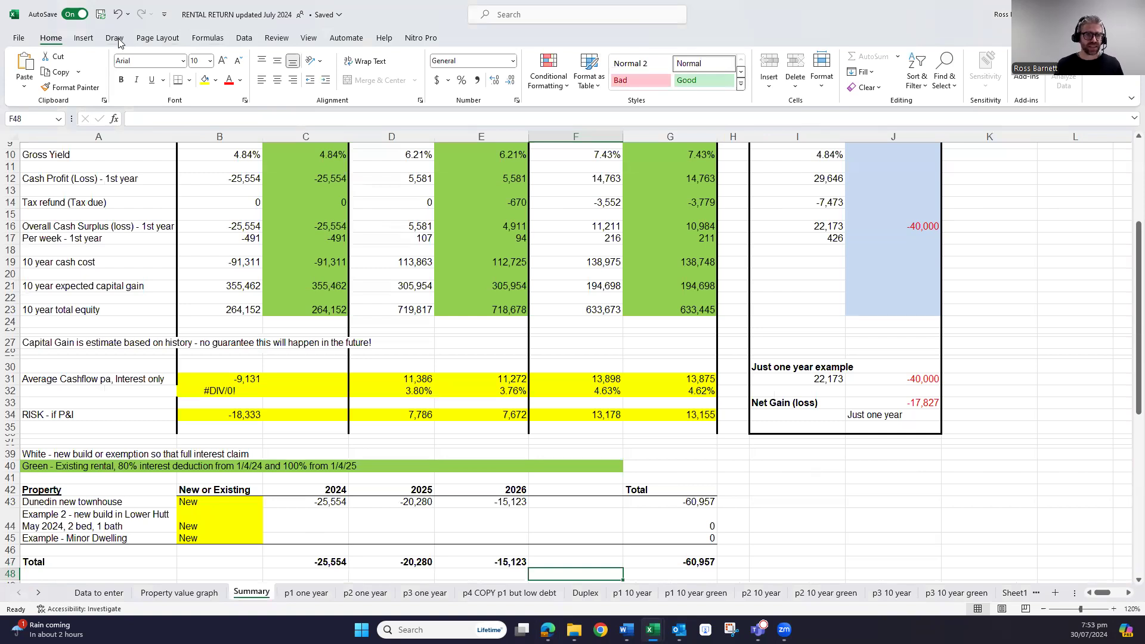
pyautogui.click(115, 37)
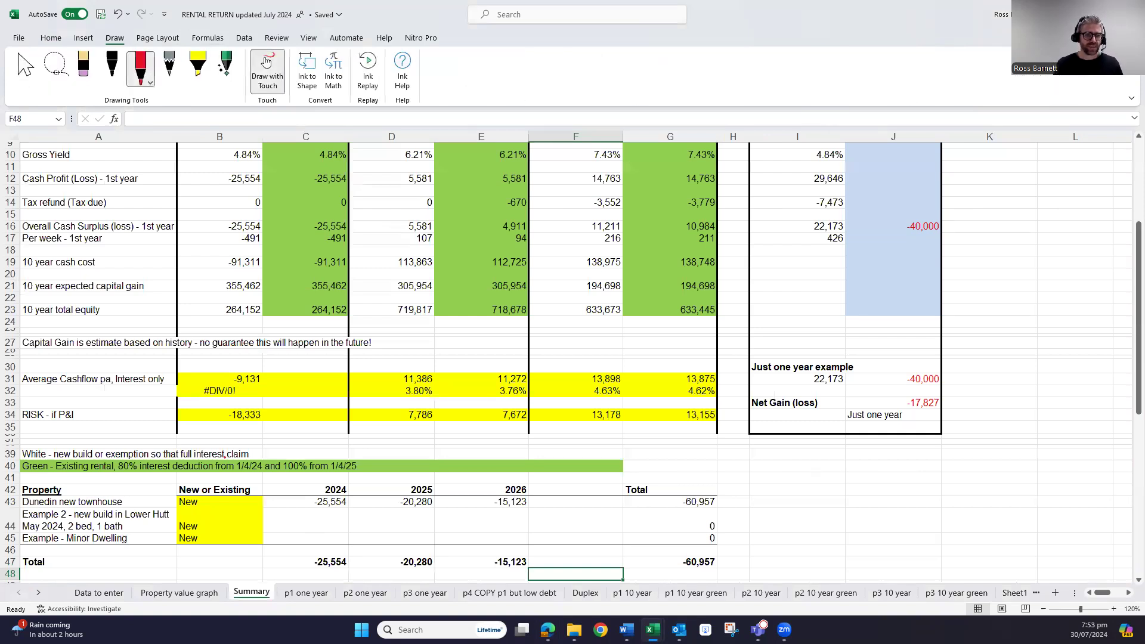
pyautogui.moveTo(212, 358); pyautogui.dragTo(293, 438)
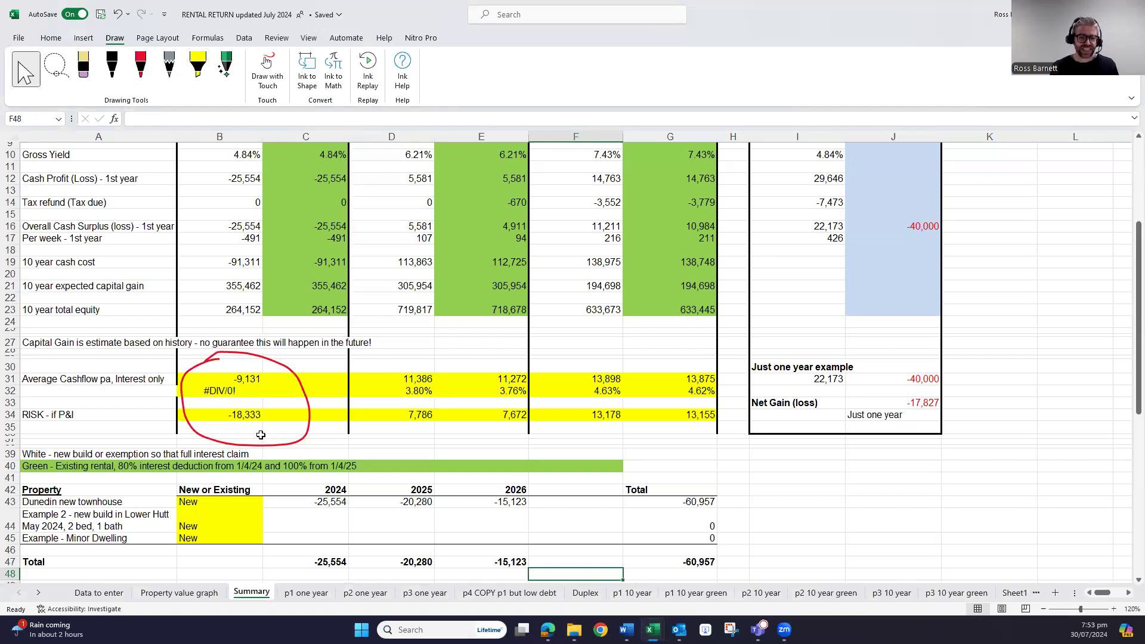
pyautogui.moveTo(306, 502); pyautogui.dragTo(515, 502)
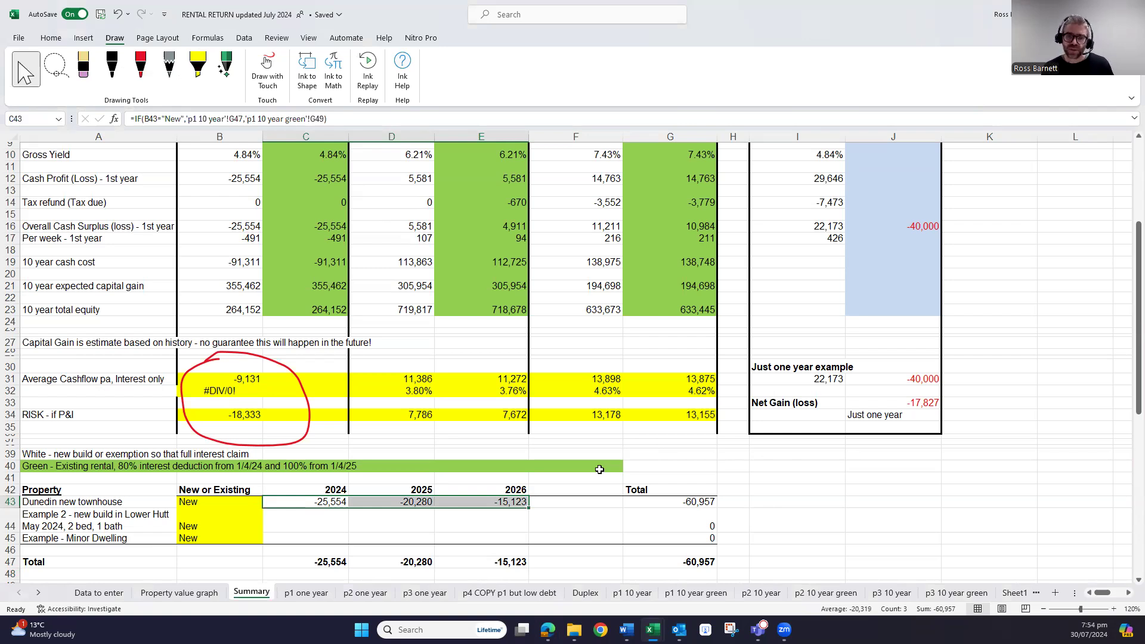
pyautogui.moveTo(274, 423)
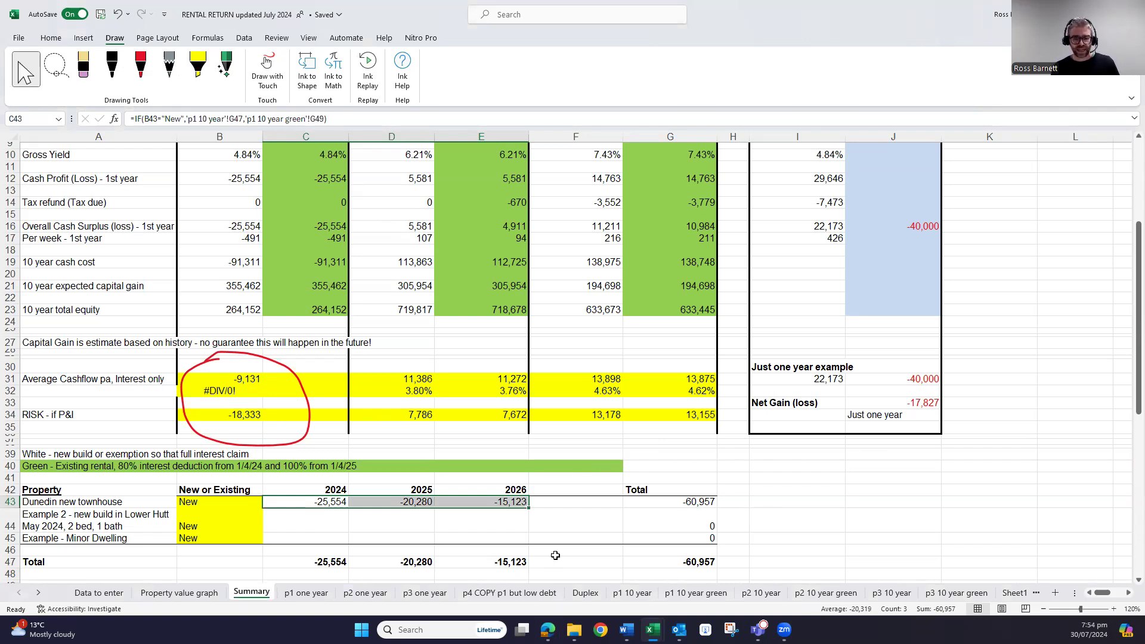
# Switch to the p1 10 year sheet showing the 2024-2033 projection.
pyautogui.click(630, 592)
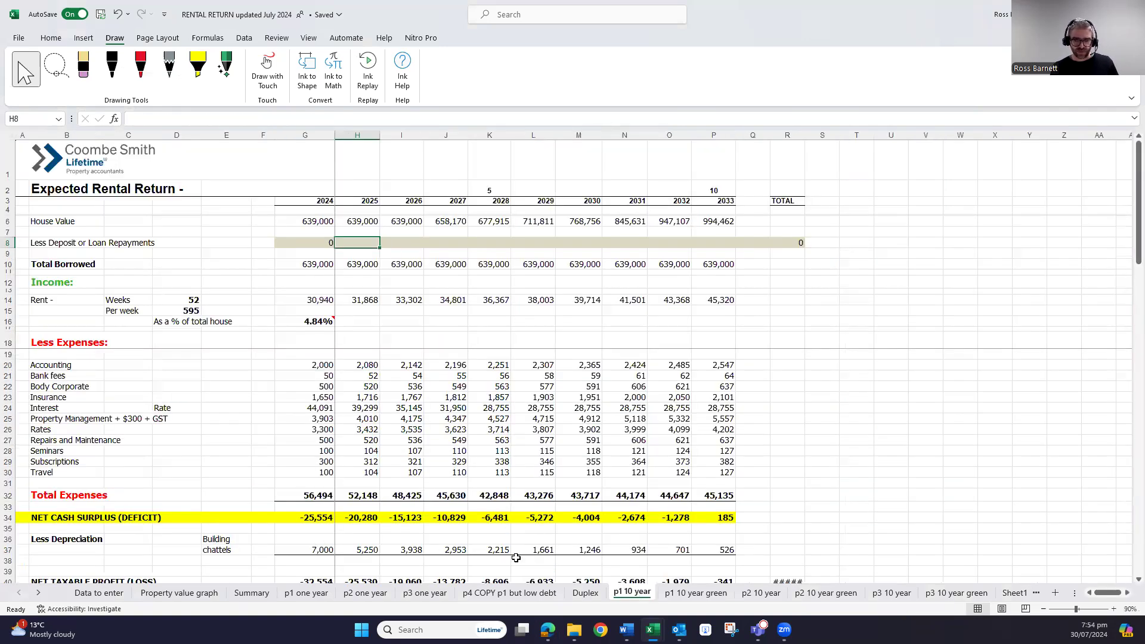
pyautogui.moveTo(676, 531)
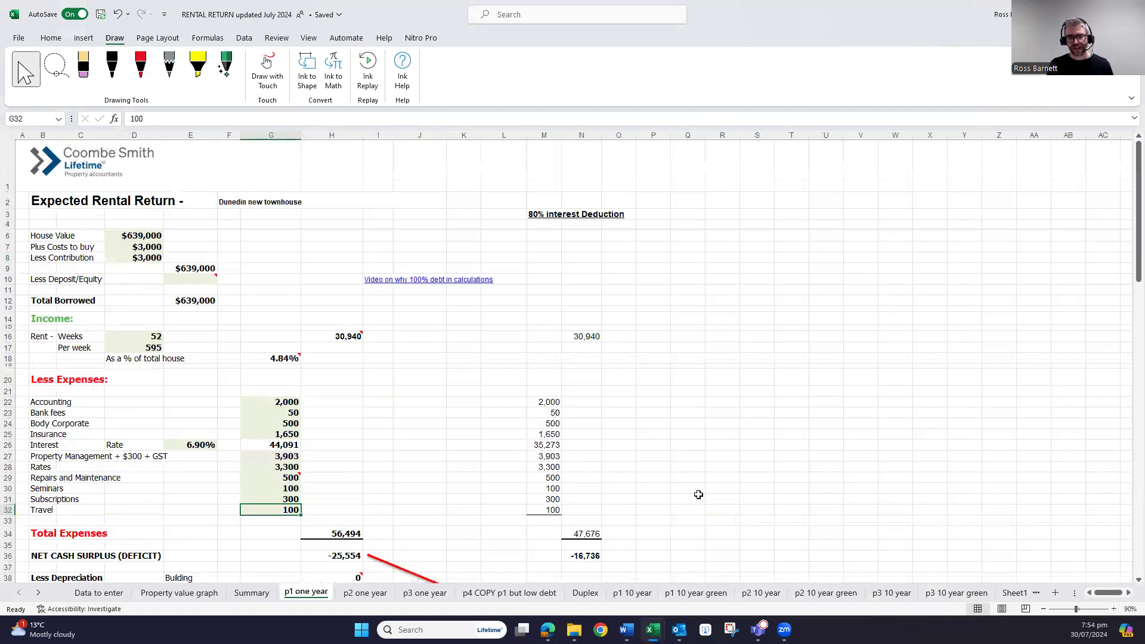
pyautogui.moveTo(818, 551)
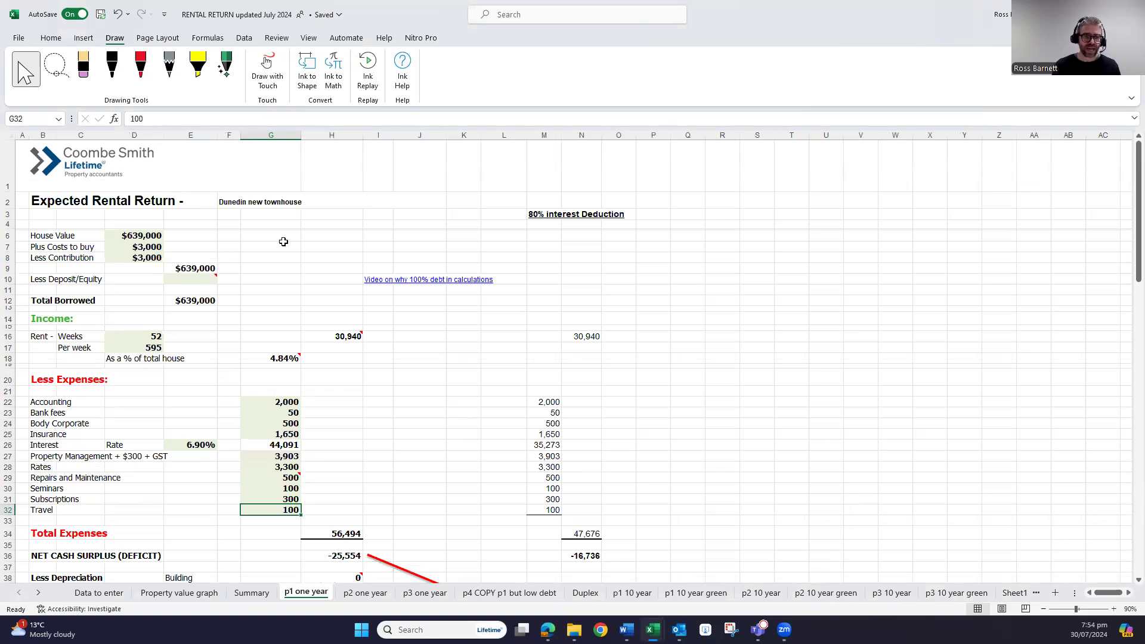
pyautogui.moveTo(291, 284)
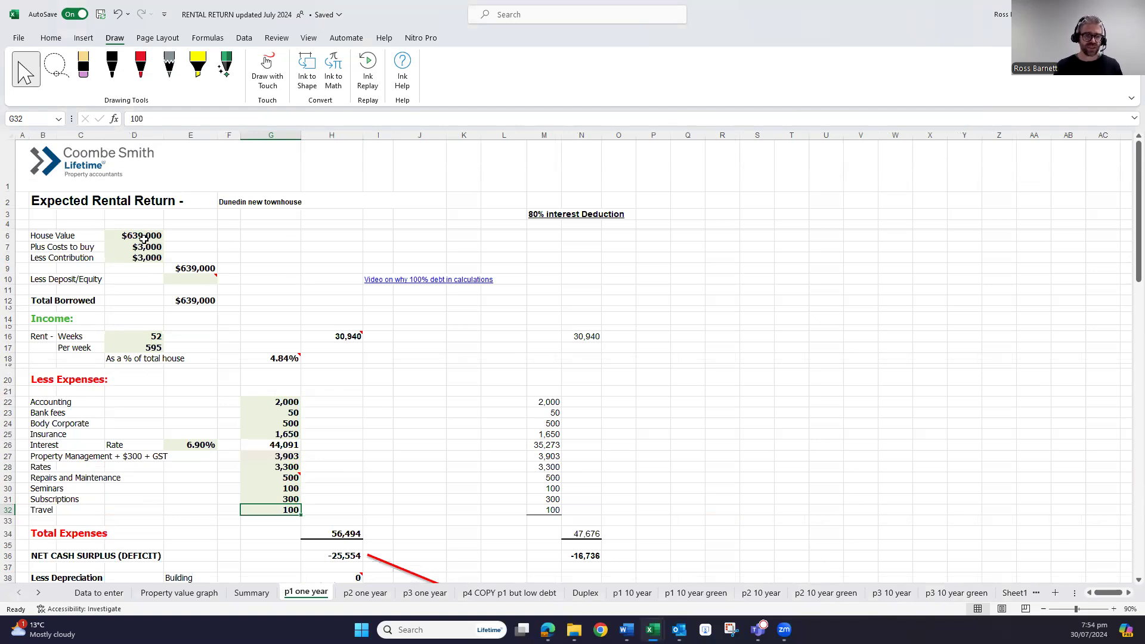
pyautogui.click(133, 235)
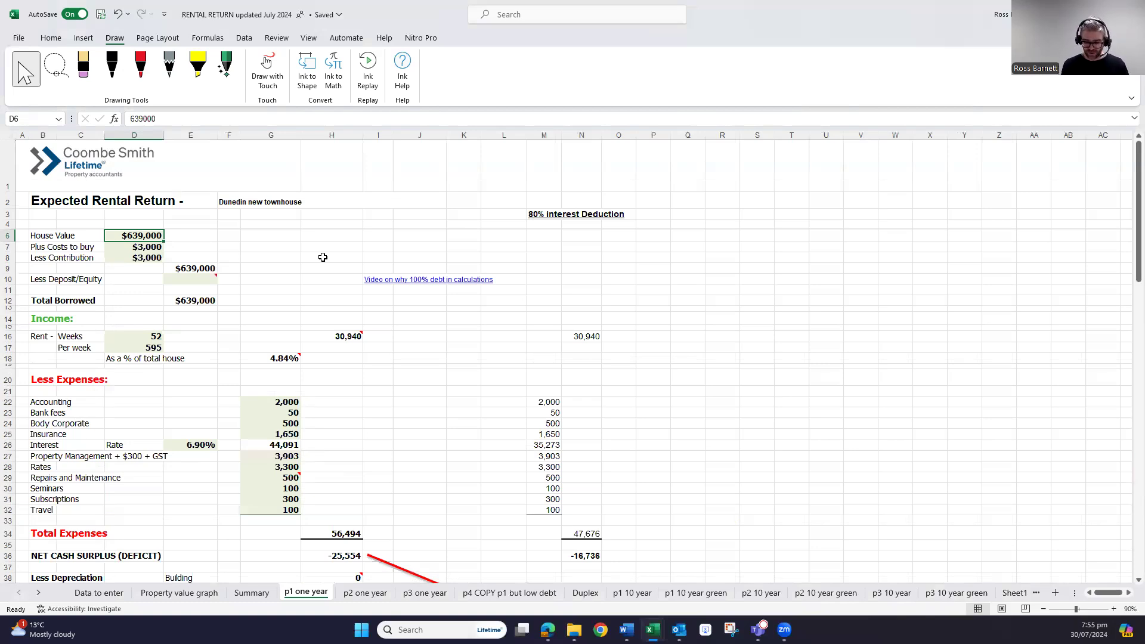
# Enter 539000 as the house value, check Summary and 10-year figures, then reselect D6.
pyautogui.write('5390')
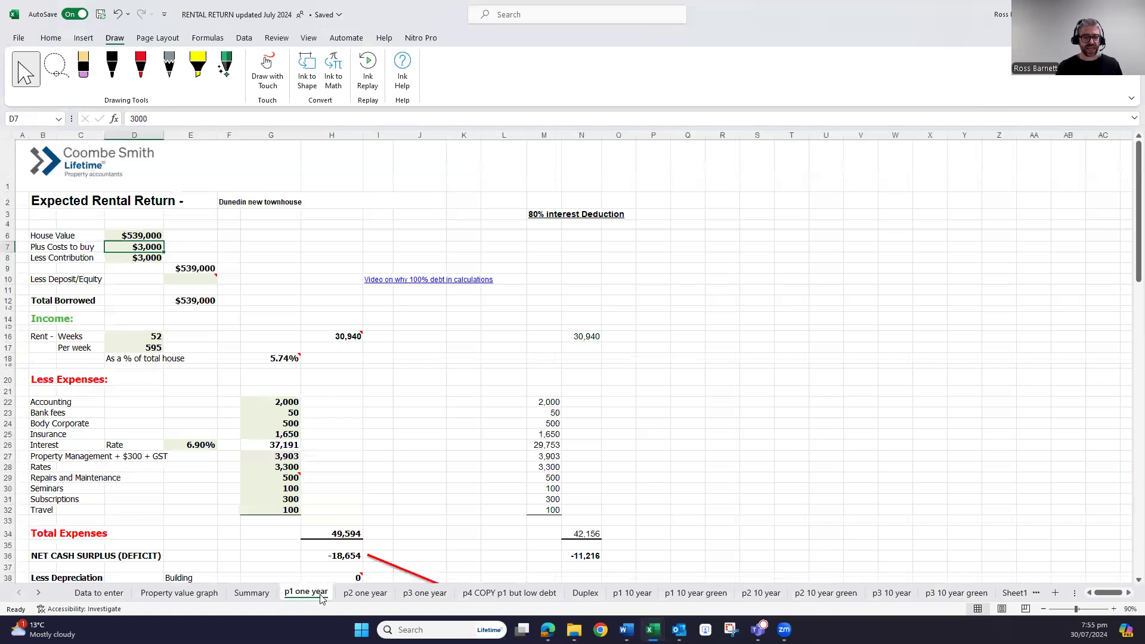
pyautogui.click(252, 593)
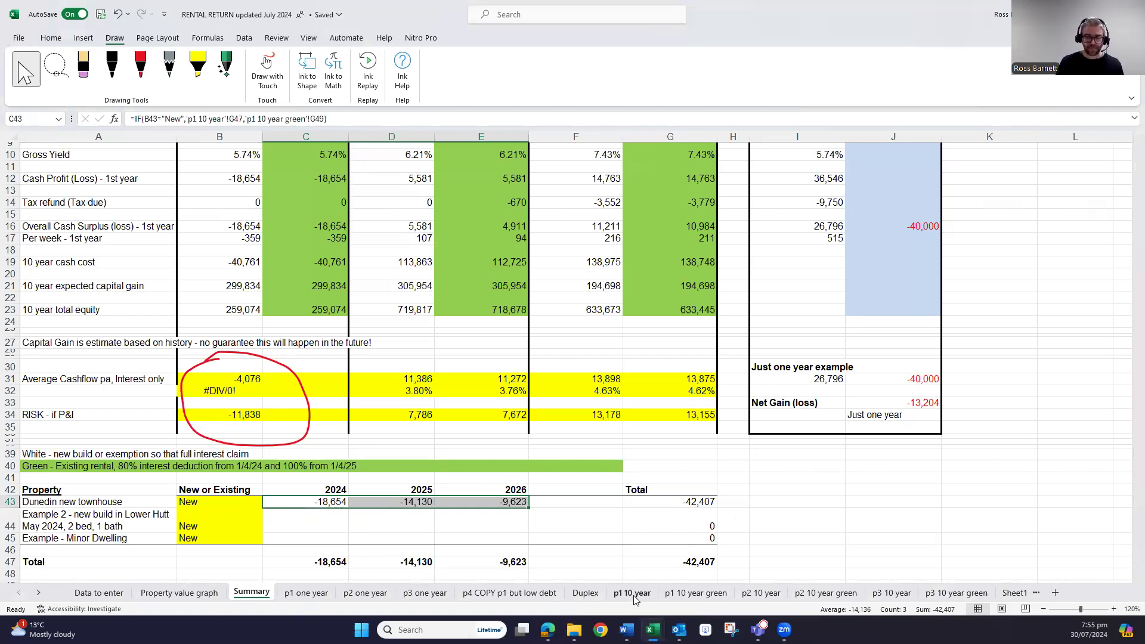
pyautogui.click(632, 593)
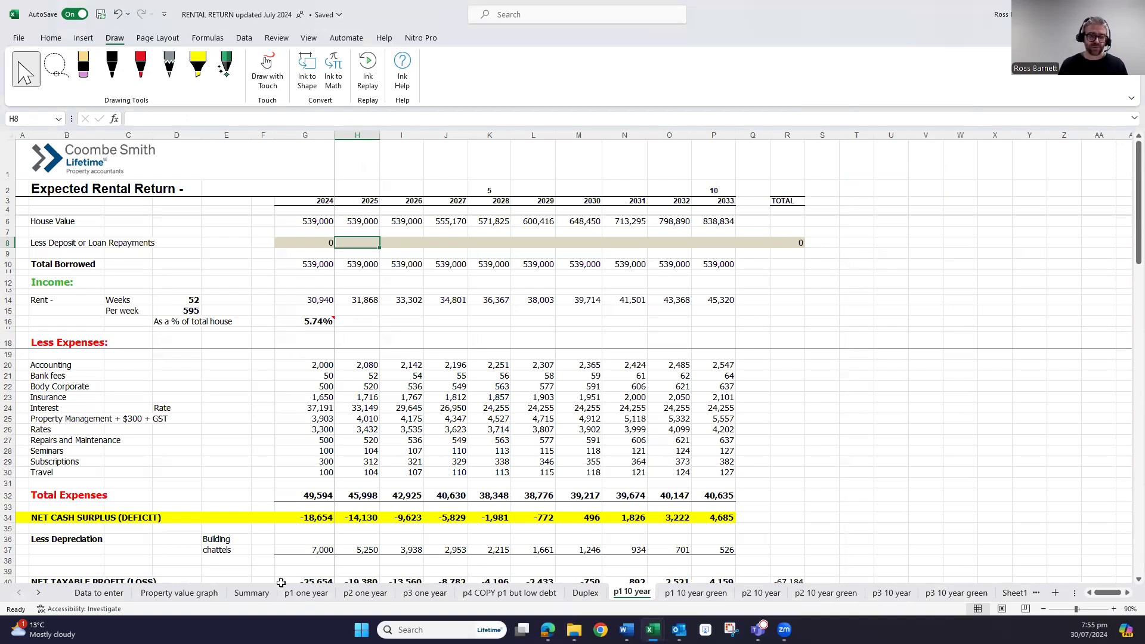
pyautogui.click(306, 593)
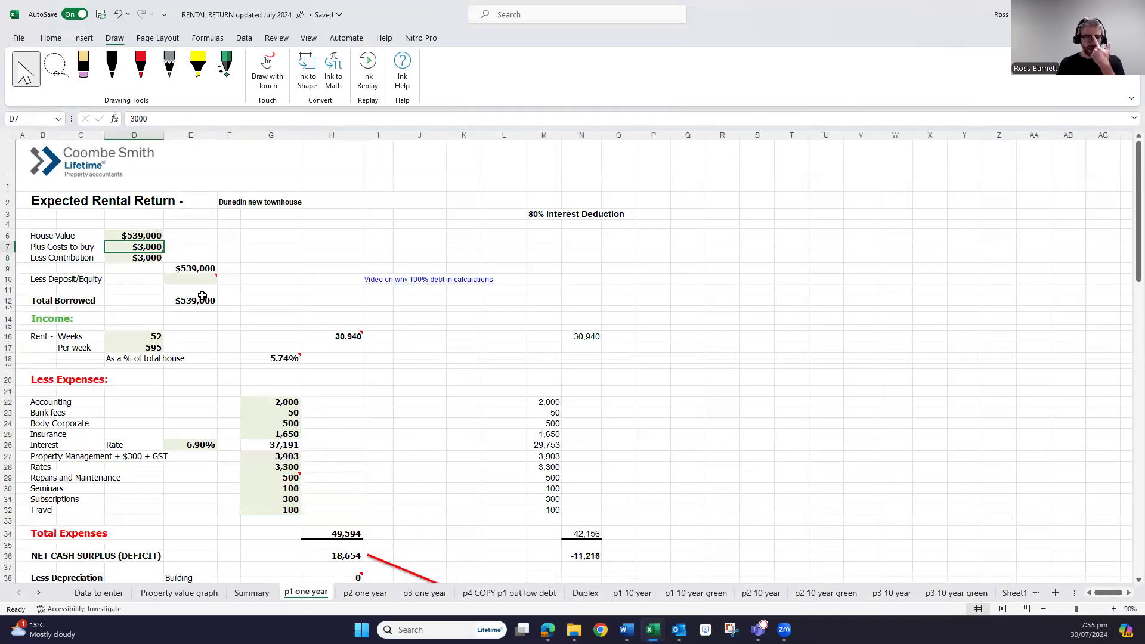
pyautogui.click(135, 235)
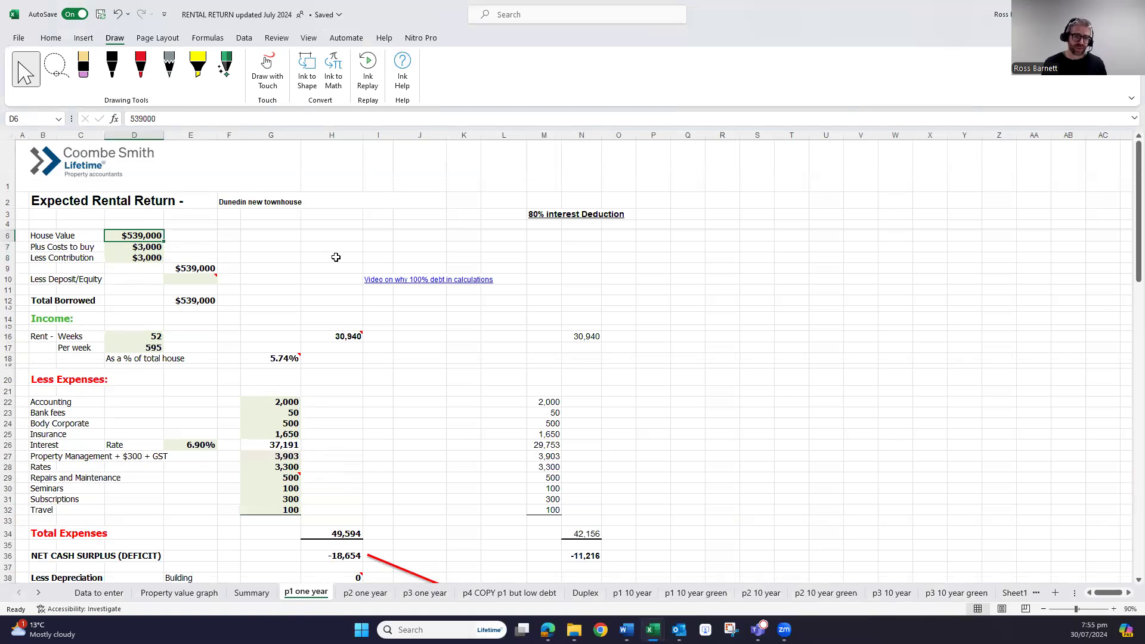